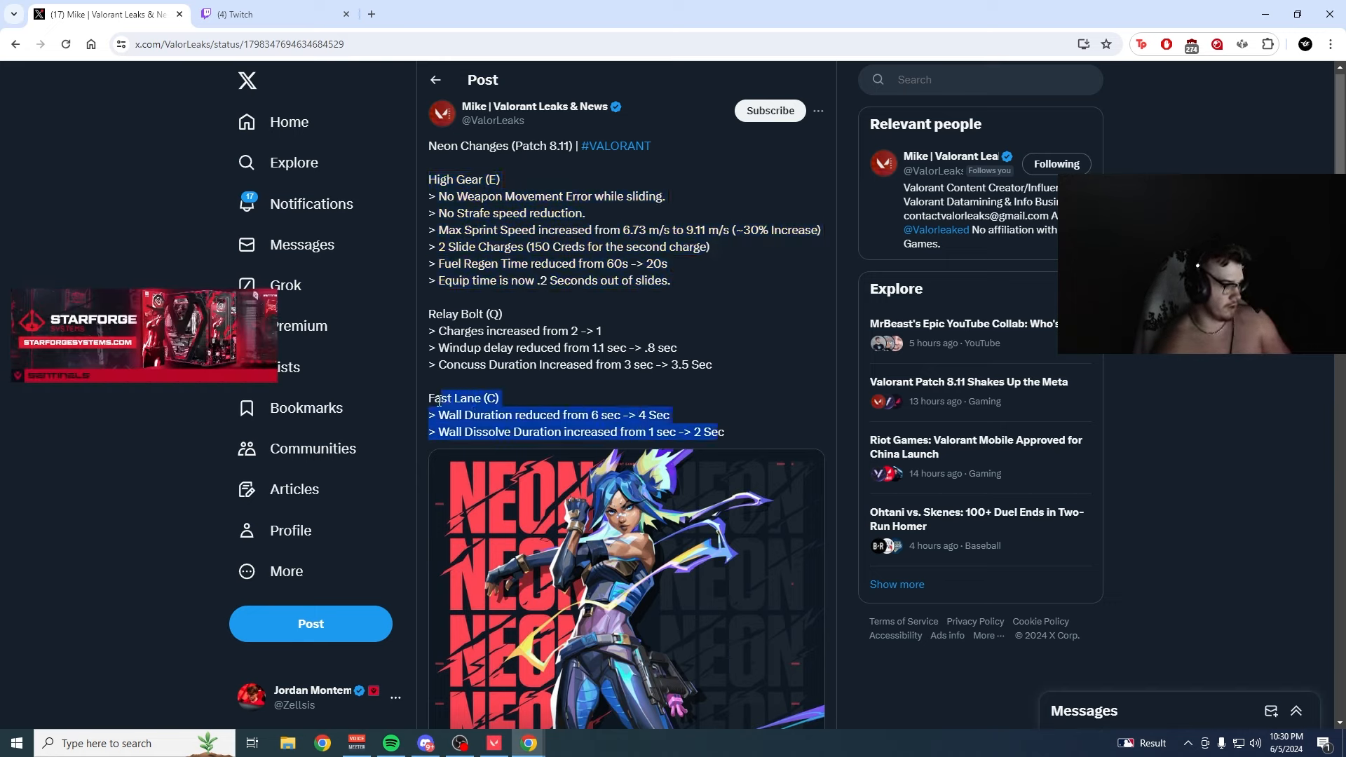
# Highlight the High Gear (E) heading and its five bullet lines of Neon changes
pyautogui.click(611, 421)
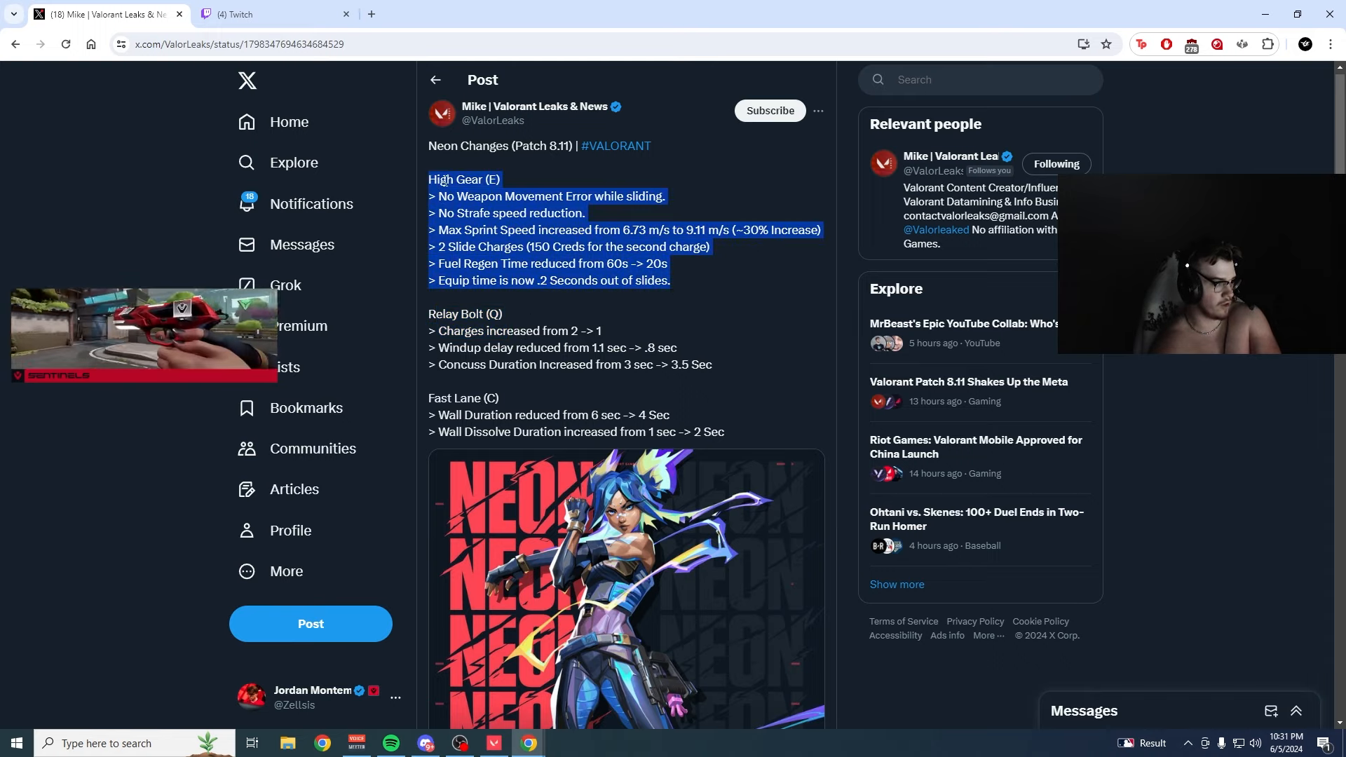
# Select the 'Neon Changes (Patch 8.11)' title, then deselect so no text is marked
pyautogui.click(436, 171)
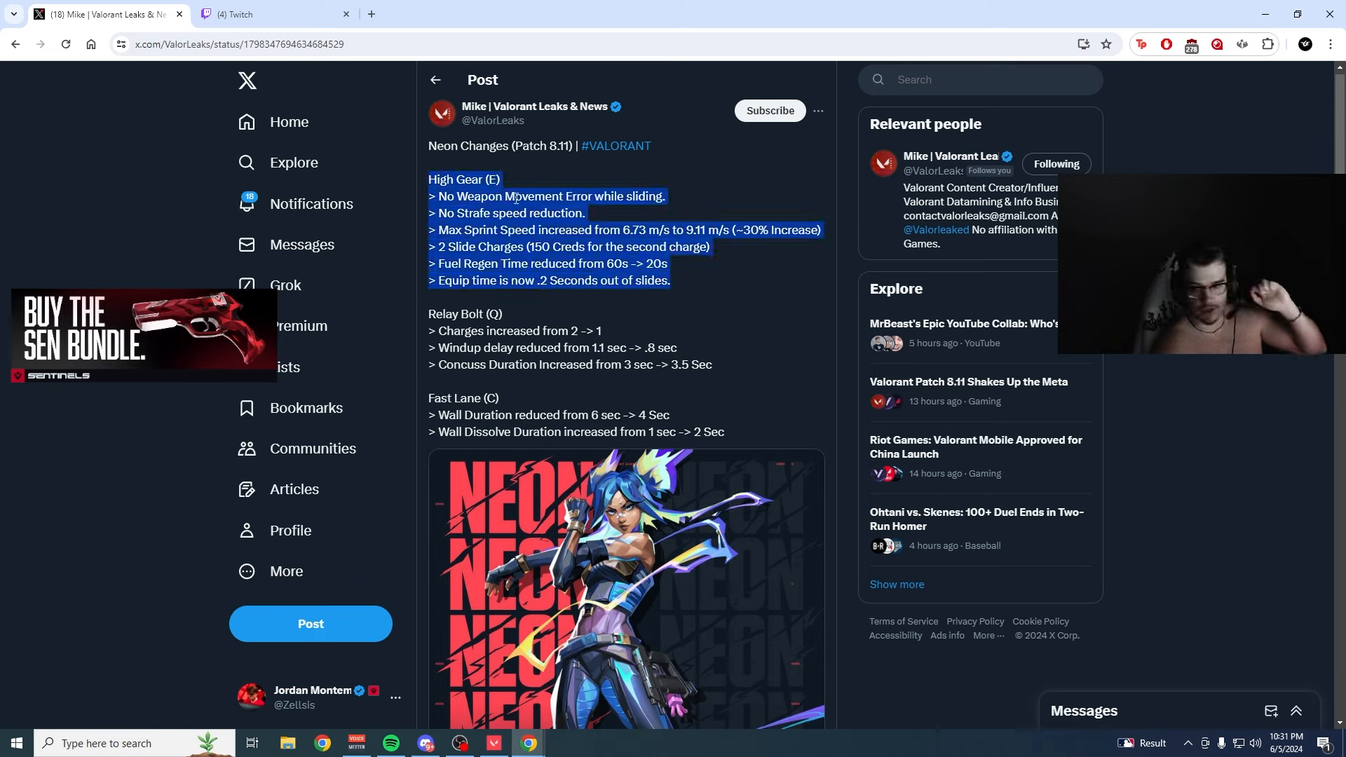
pyautogui.moveTo(528, 212)
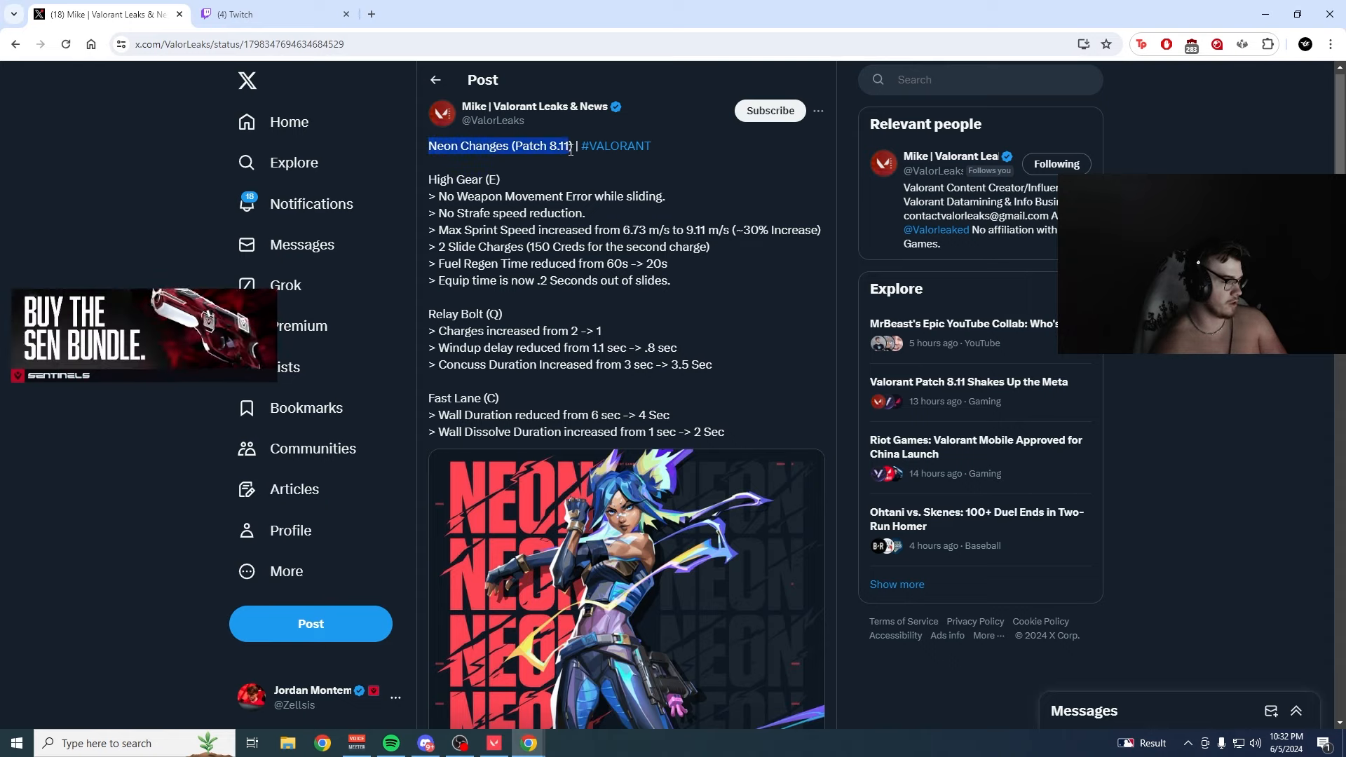
pyautogui.click(437, 146)
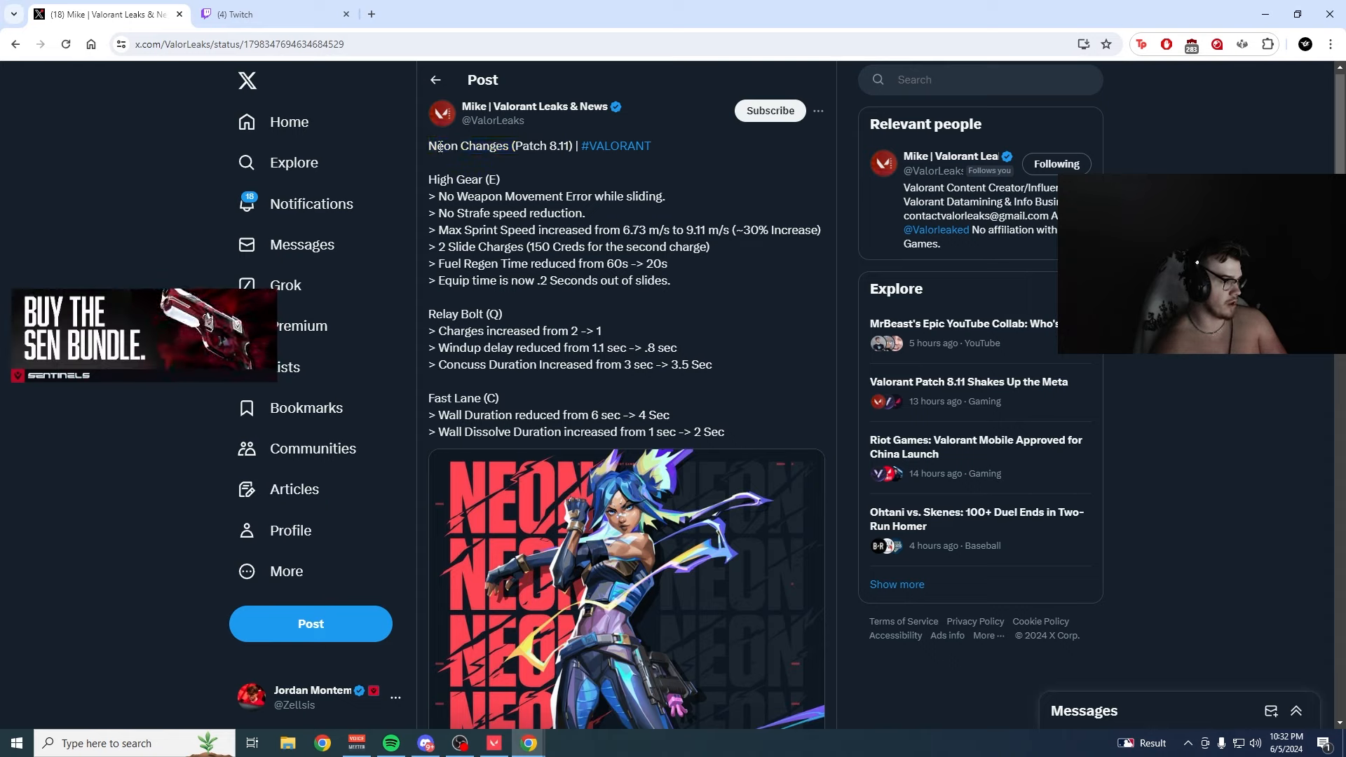